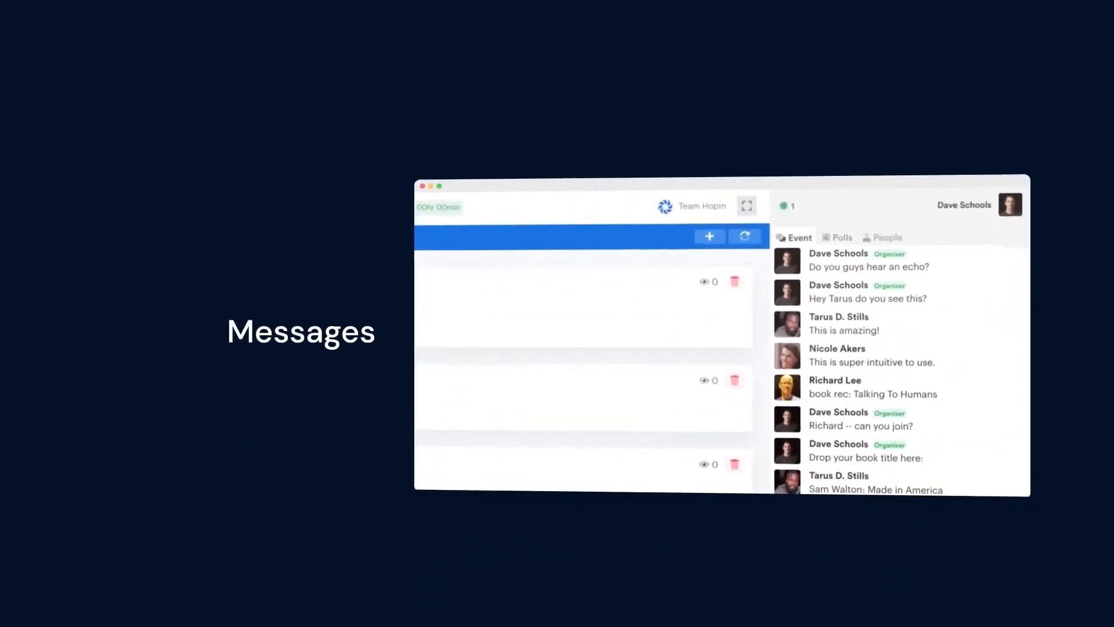
Step: Browse the Second Pride Gateway starter avatar carousel forward through several later sets
{"action": "left_click", "coordinate": [897, 467]}
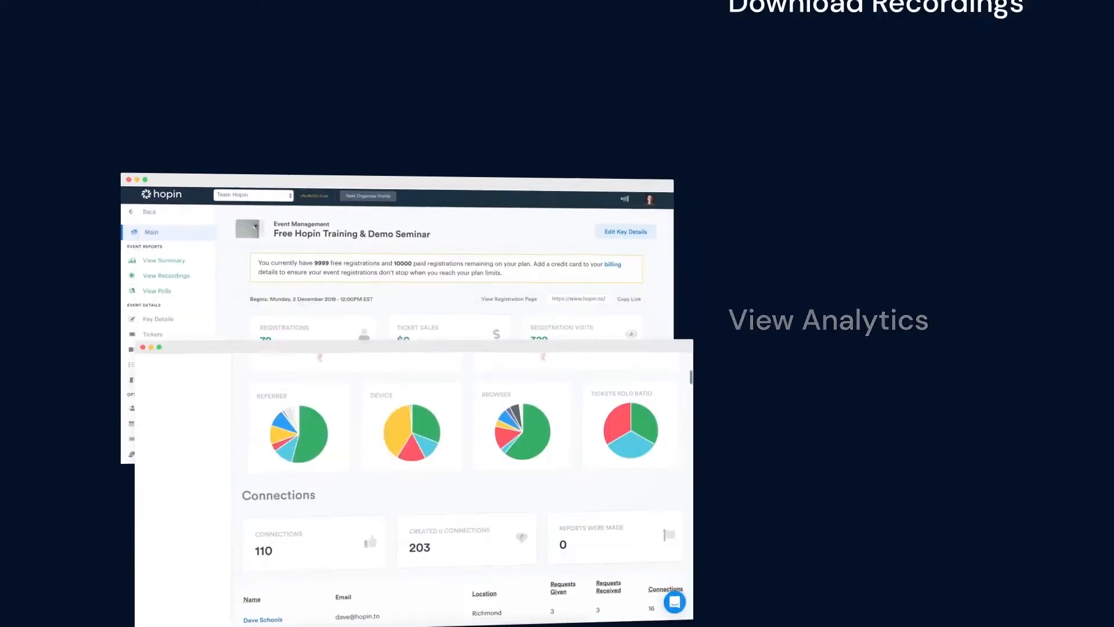
{"action": "left_click", "coordinate": [166, 276]}
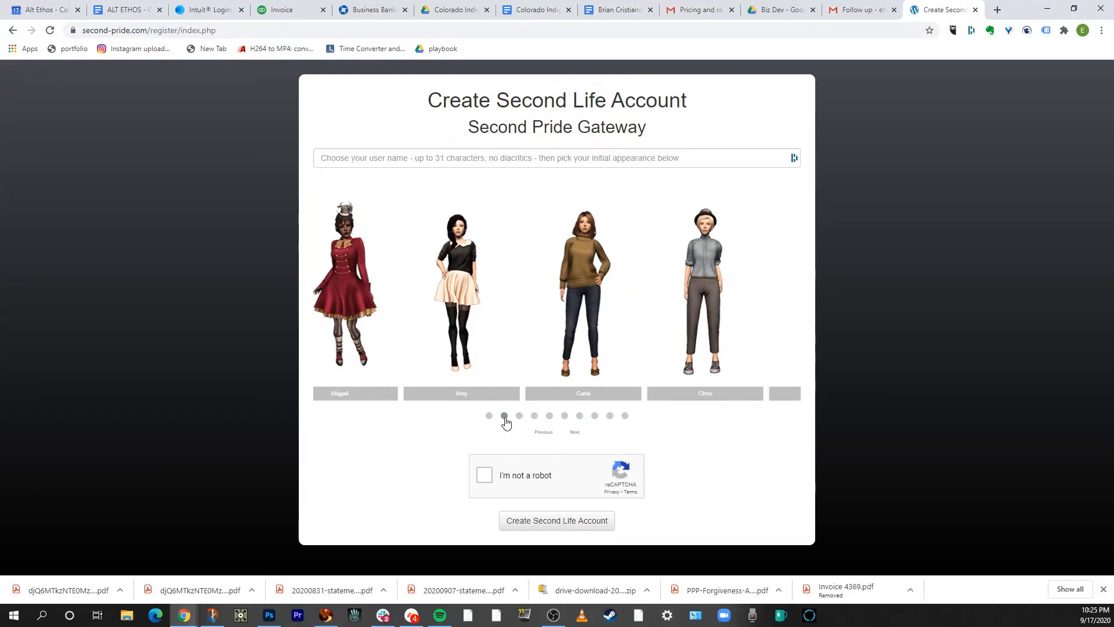
{"action": "left_click", "coordinate": [519, 416]}
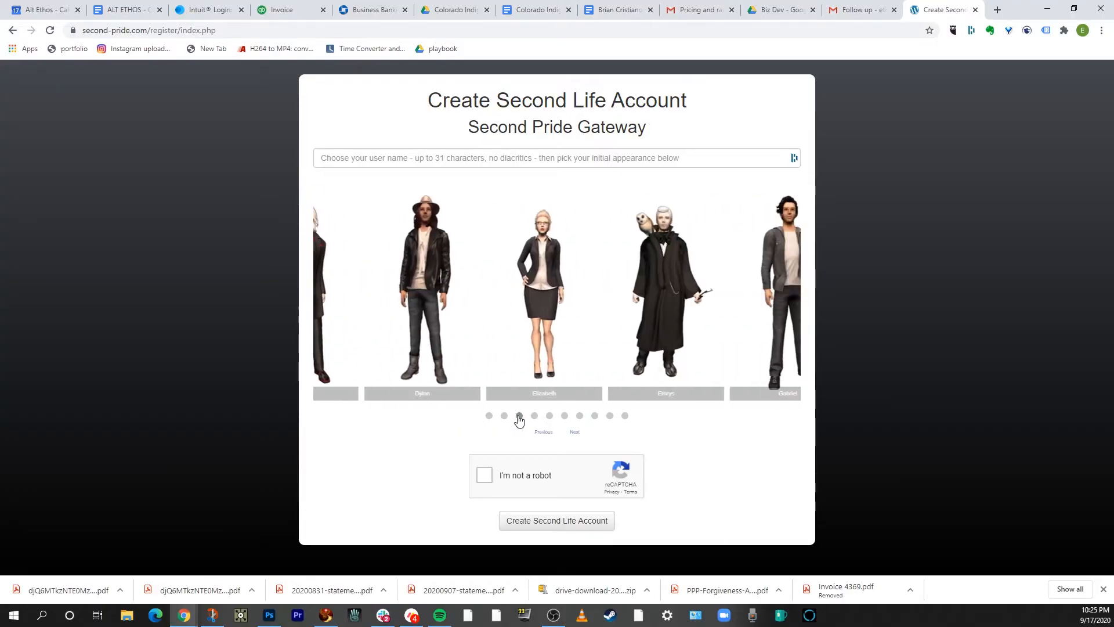
{"action": "left_click", "coordinate": [534, 415]}
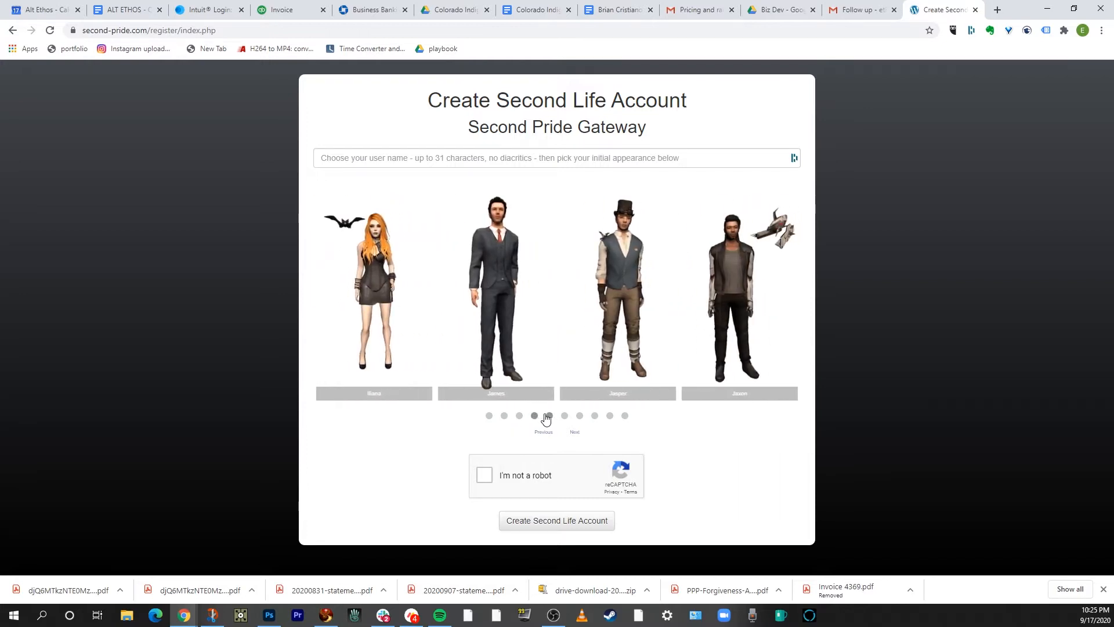
{"action": "left_click", "coordinate": [580, 415]}
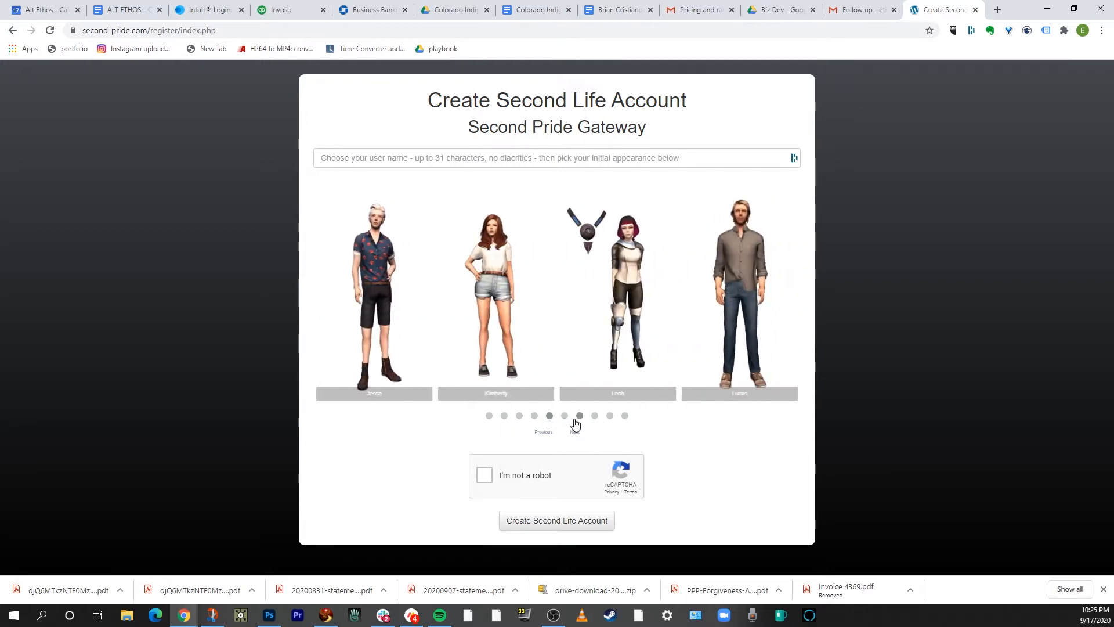
{"action": "left_click", "coordinate": [594, 416]}
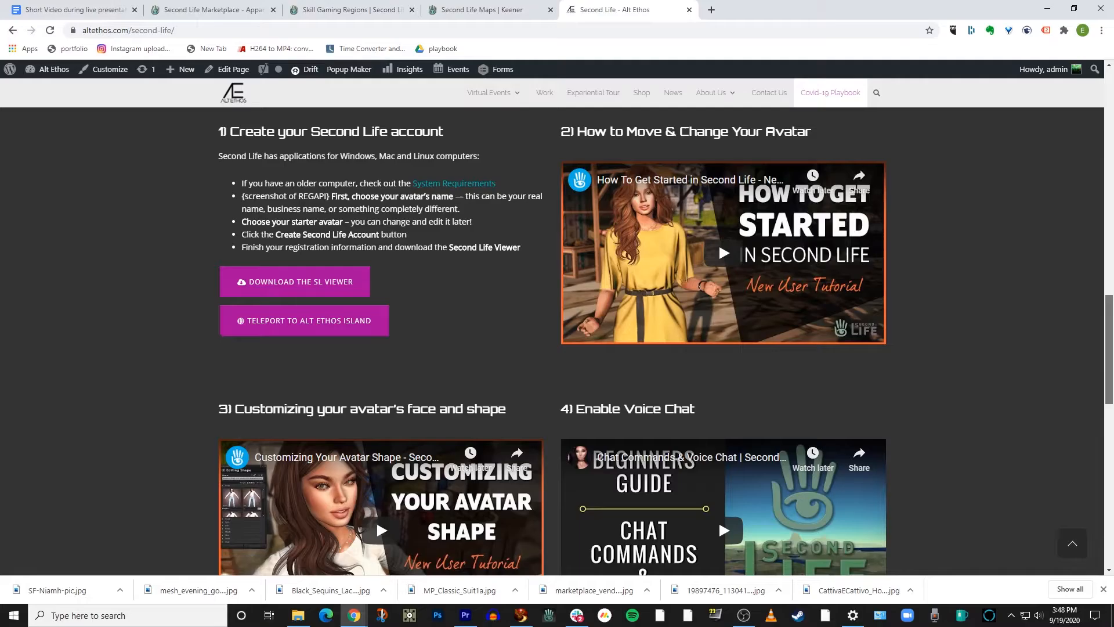
Step: Pick the Alt Ethos VIP Bar & Skyclub from the Places teleport history list
{"action": "scroll", "scroll_direction": "down", "scroll_amount": 3}
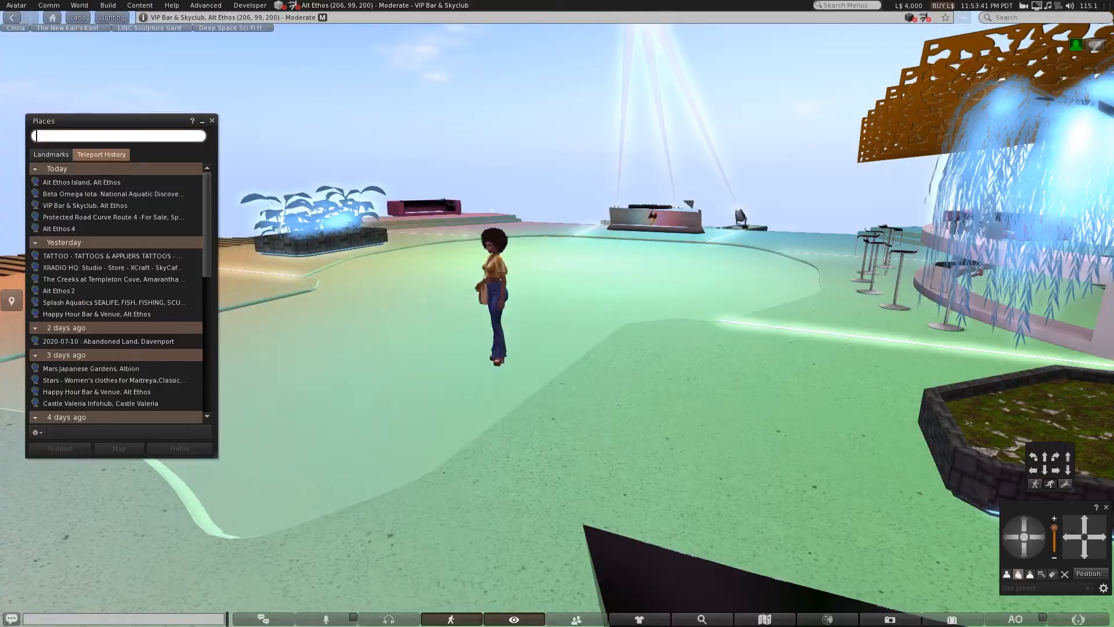
{"action": "left_click", "coordinate": [113, 194]}
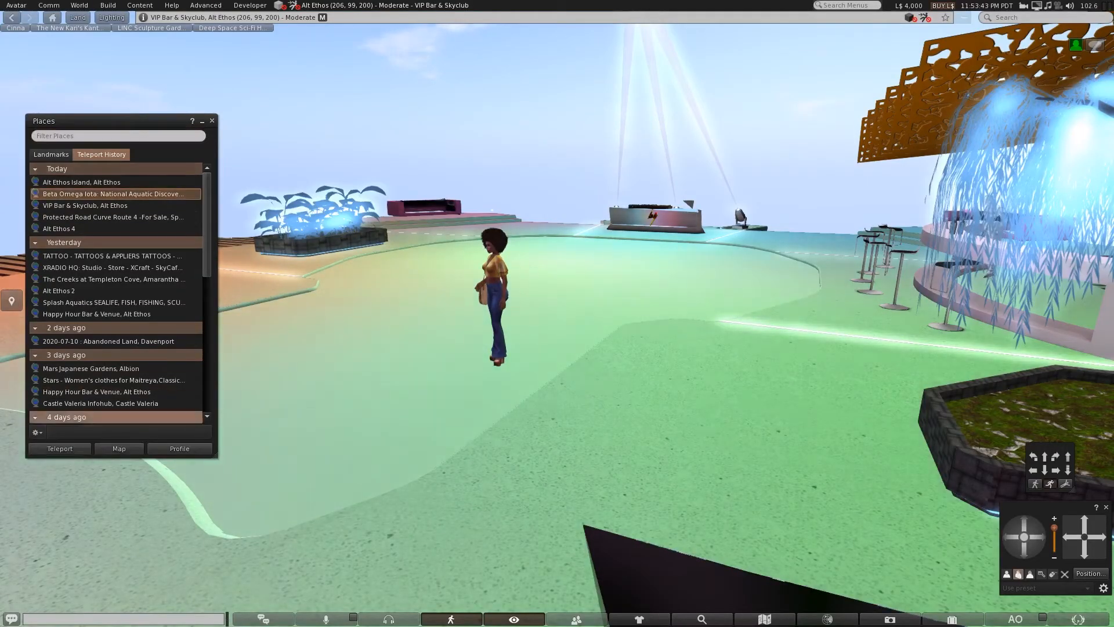